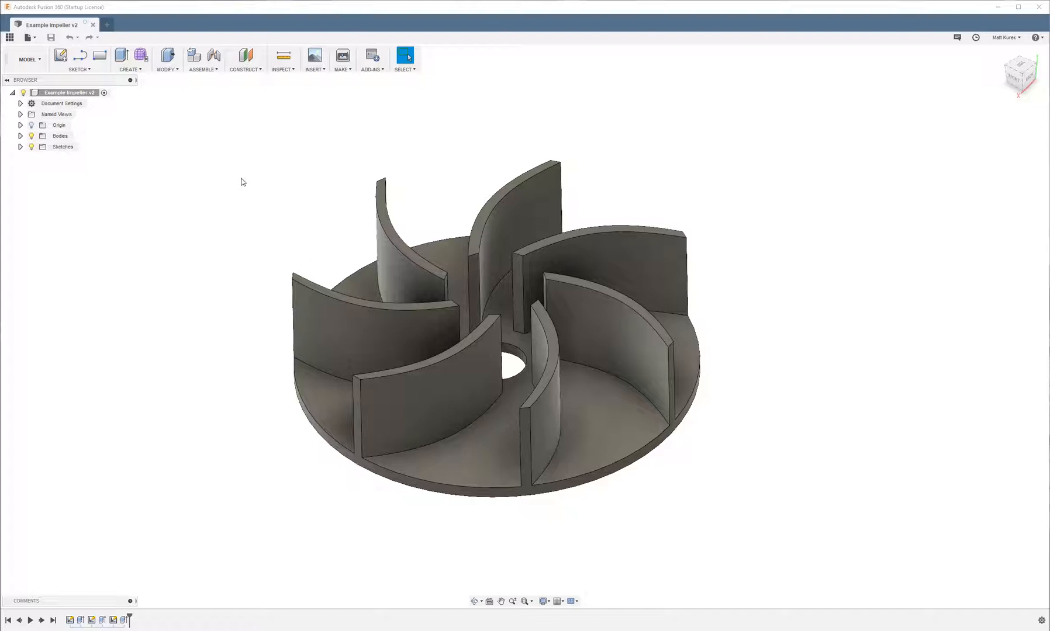
mouse_move(334, 233)
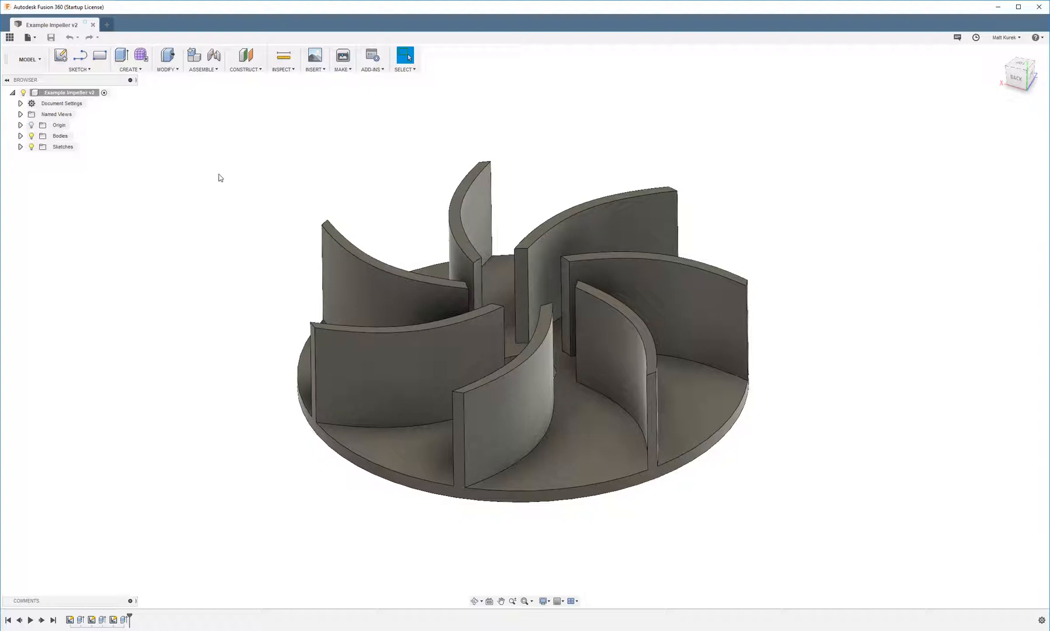
mouse_move(189, 157)
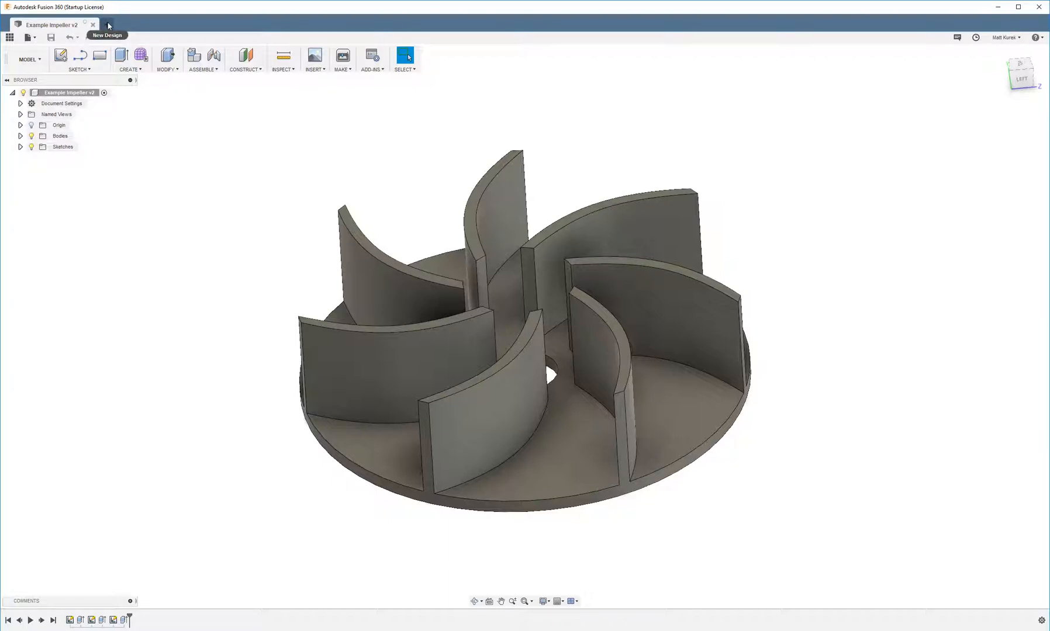
- Start a new design and extrude the ring profile into a 5 mm disc with a centre hole
click(107, 25)
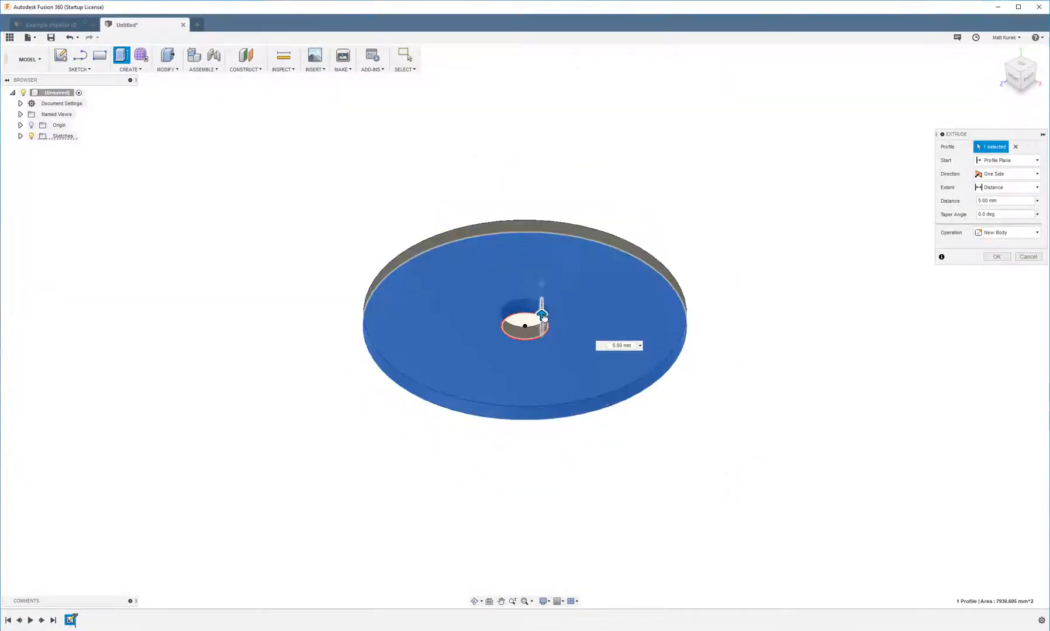
click(996, 256)
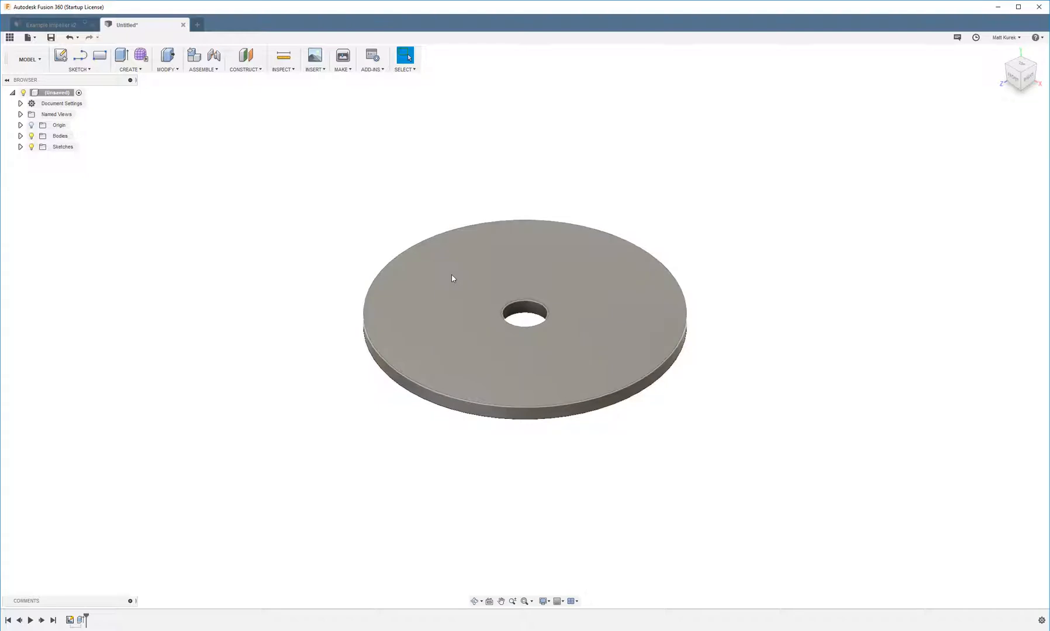
- Sketch vertical construction lines on the top face rising from the hole, 1.50 mm apart
click(452, 278)
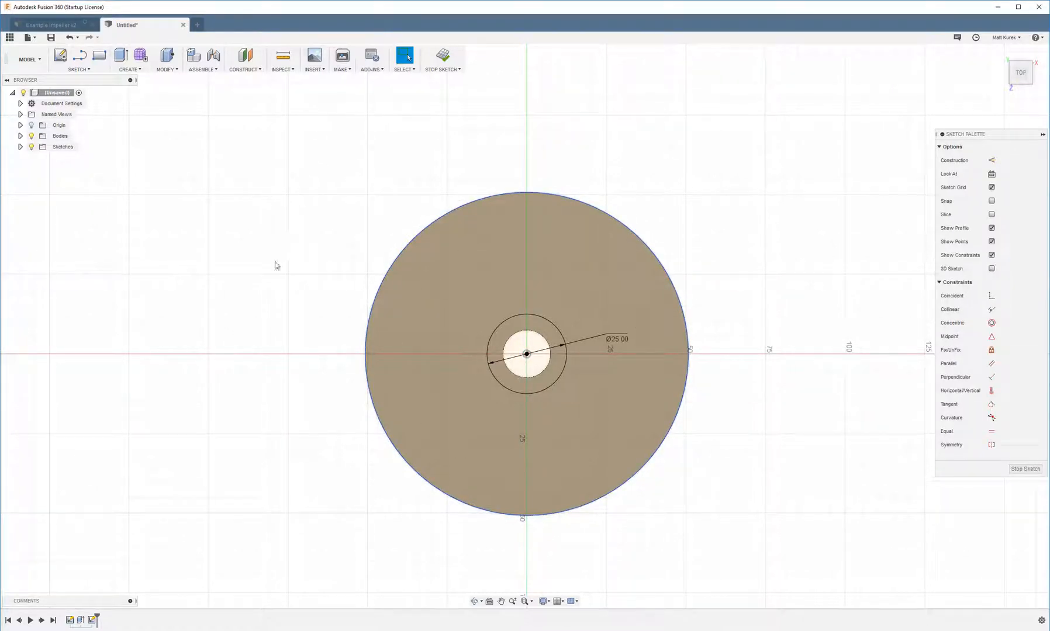
mouse_move(346, 248)
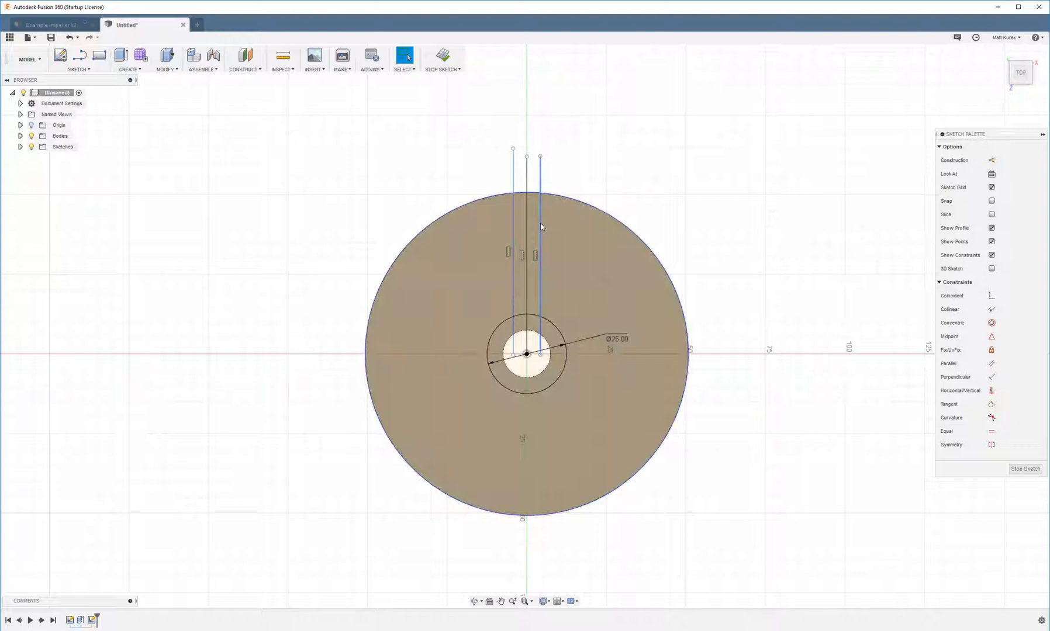
click(515, 234)
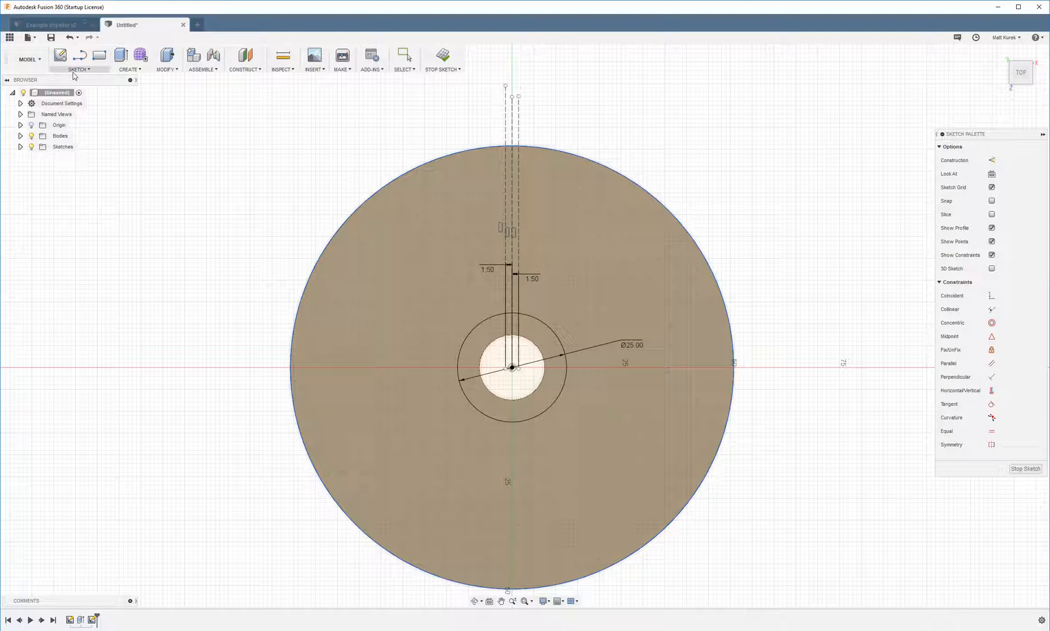
click(78, 60)
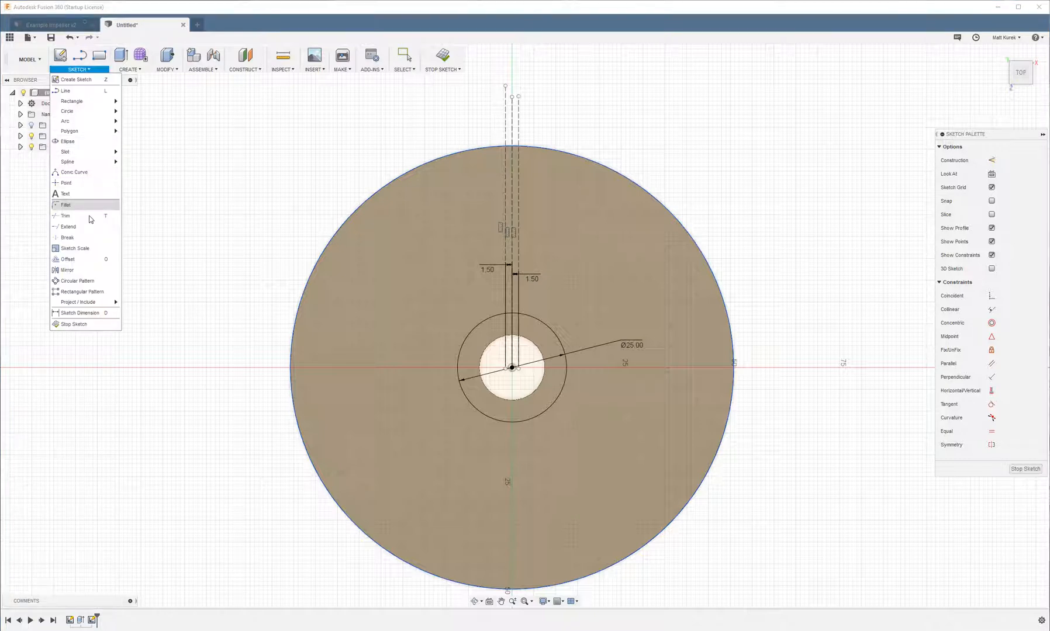
mouse_move(66, 162)
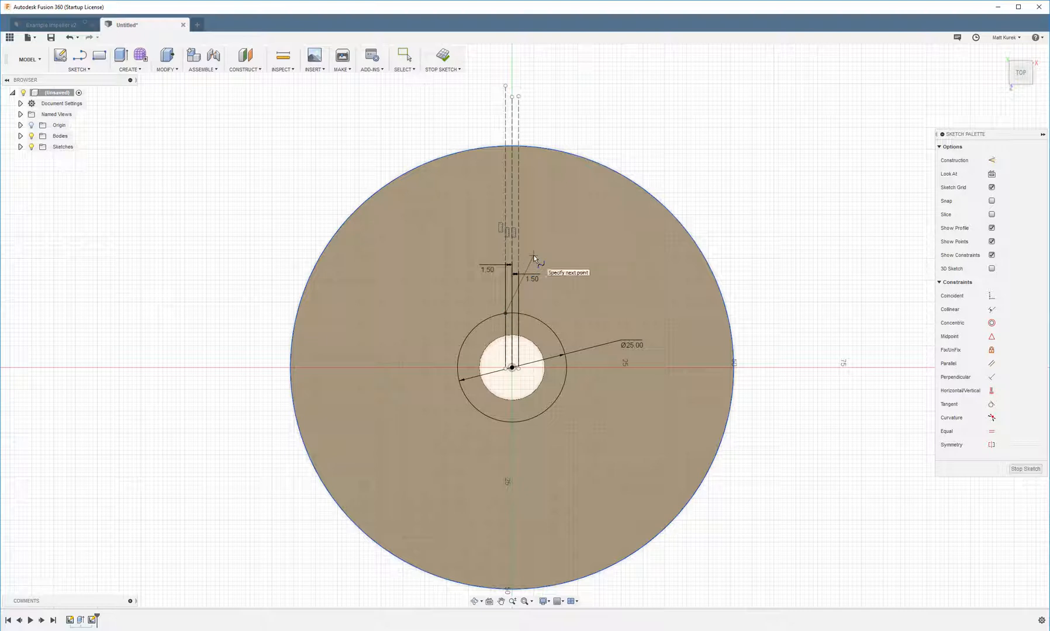
- Draw two fit-point splines sweeping from the guide lines out to the disc rim as one vane outline
click(532, 257)
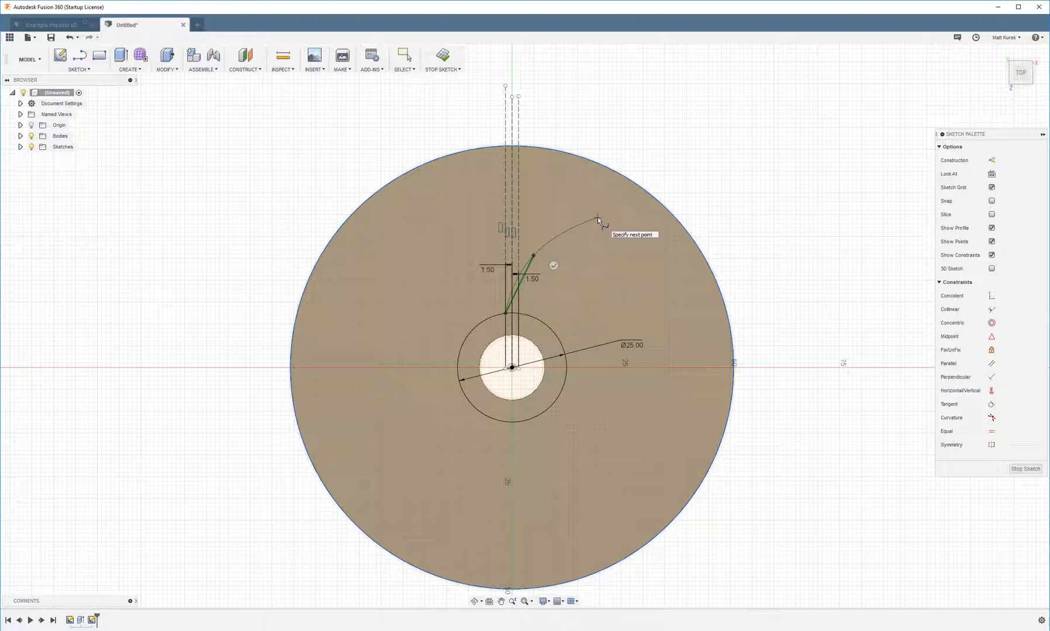
click(666, 210)
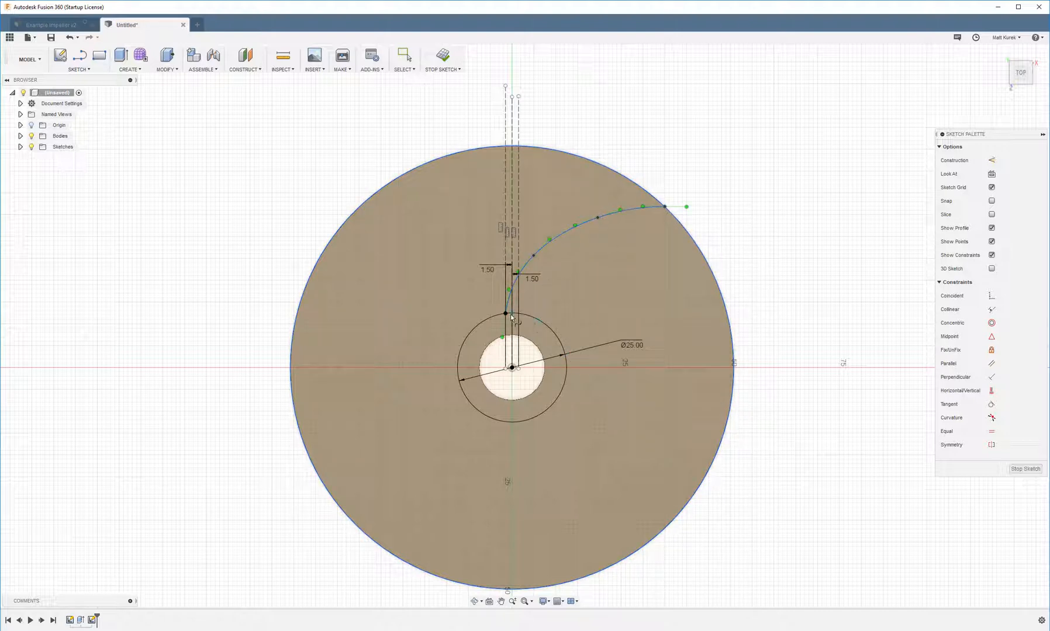
mouse_move(515, 315)
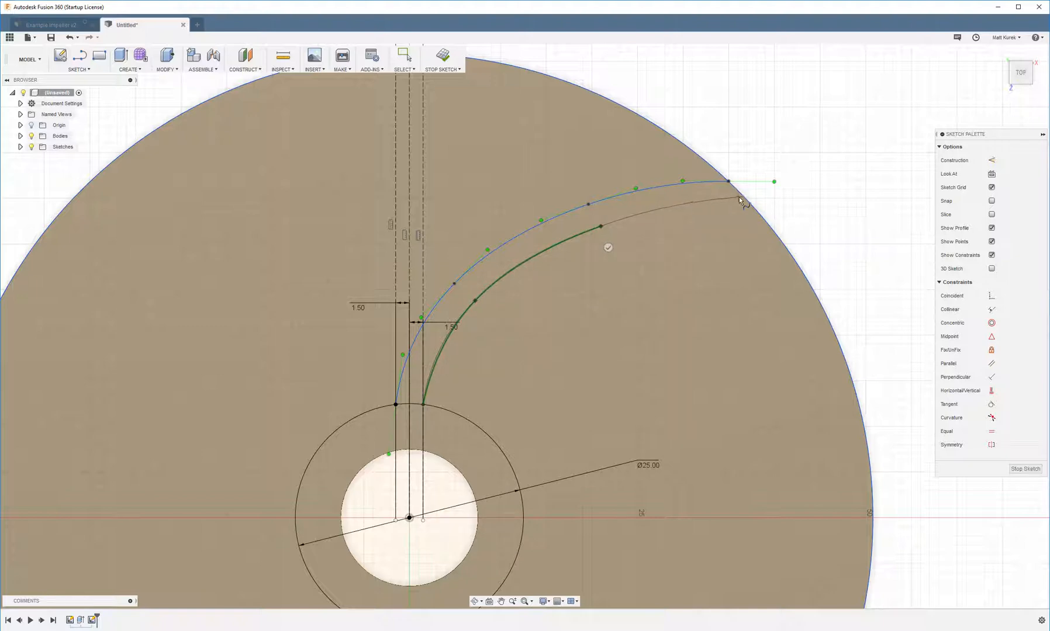
click(744, 205)
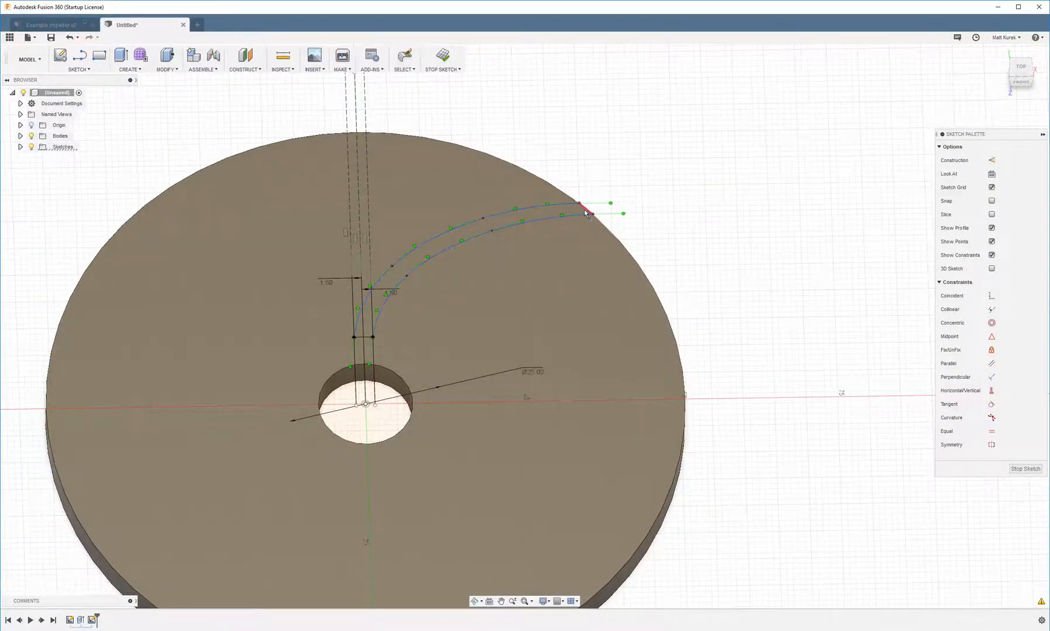
click(78, 60)
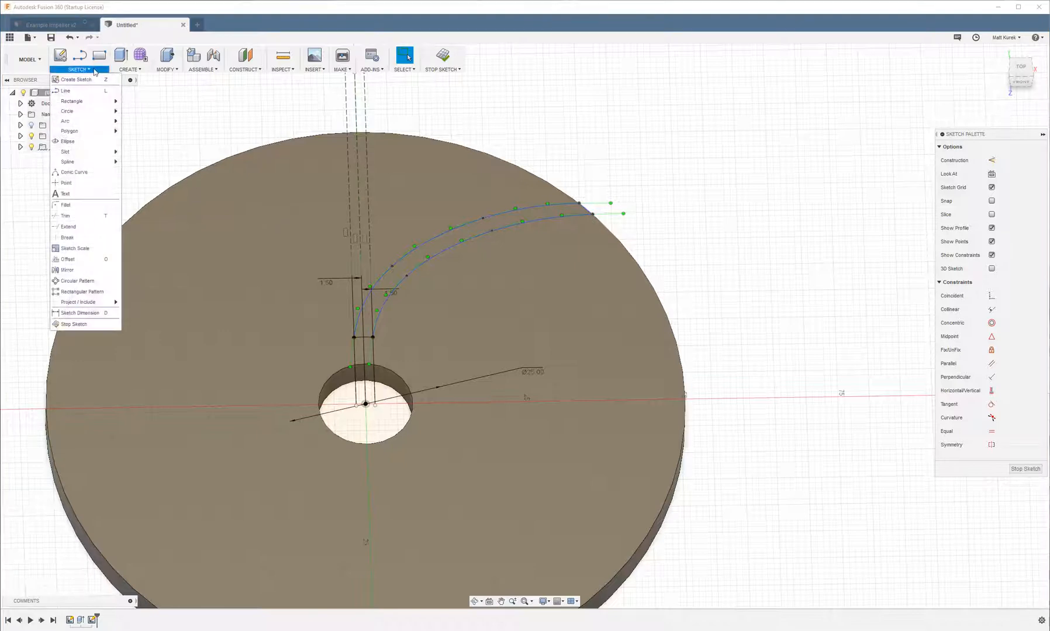
- Circular-pattern the vane curves about the centre point with quantity 7
click(76, 280)
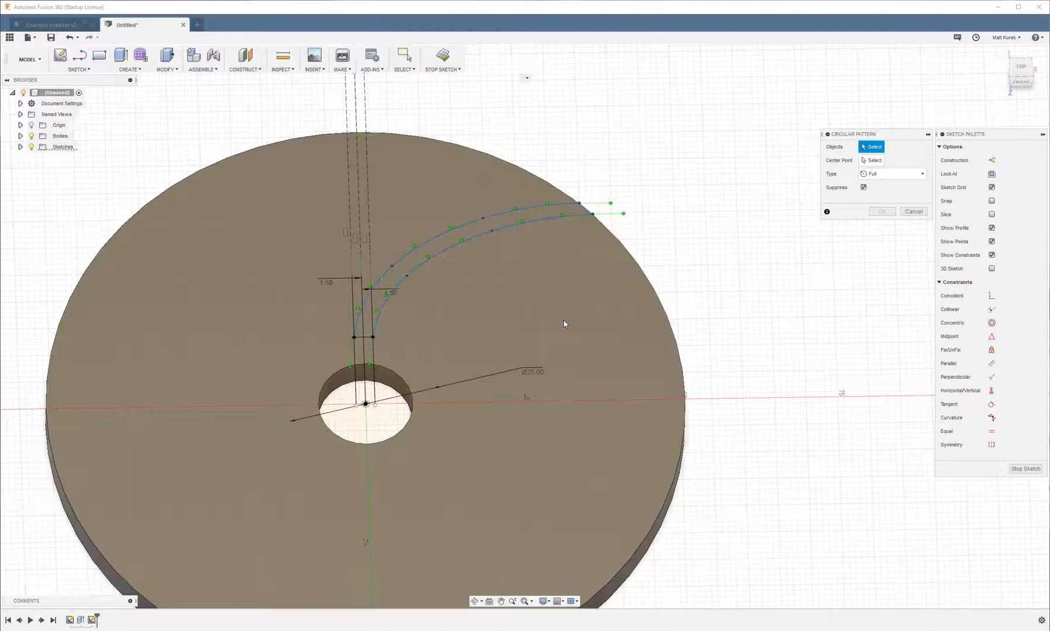
mouse_move(585, 239)
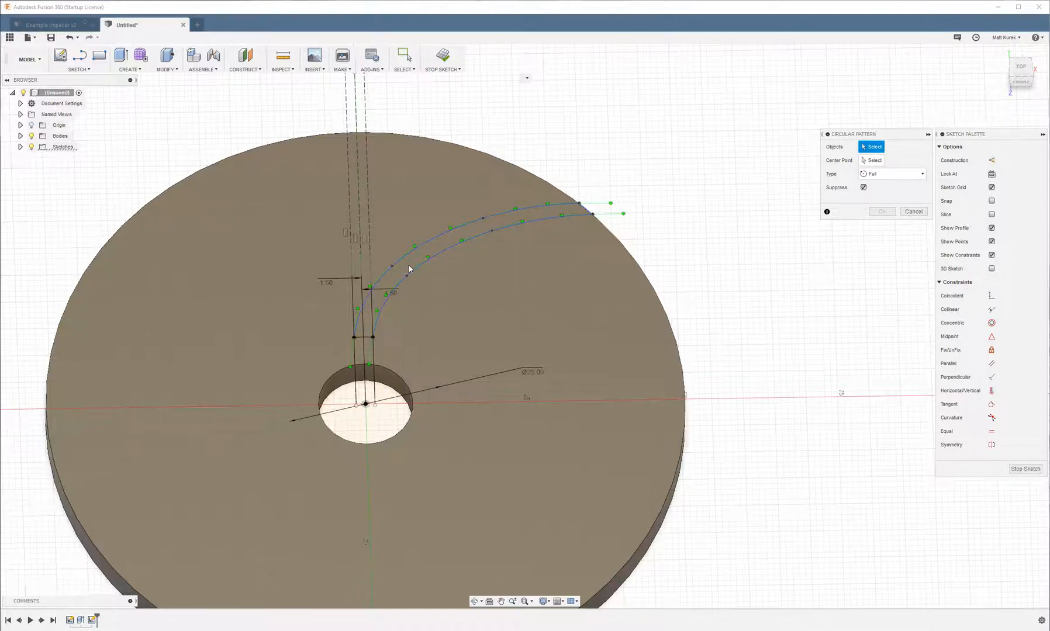
click(403, 260)
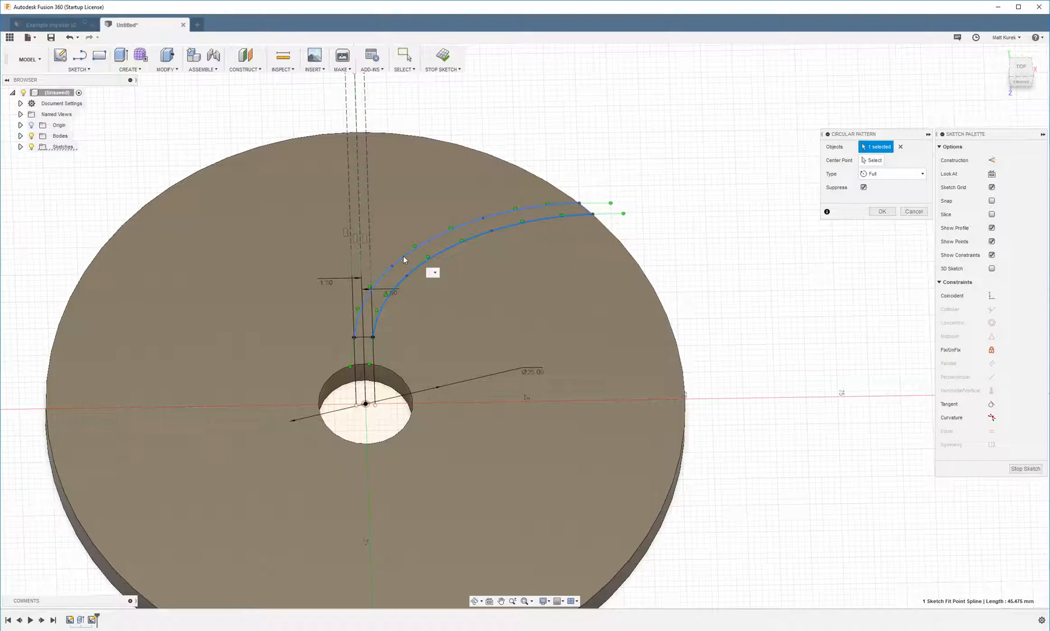
click(585, 204)
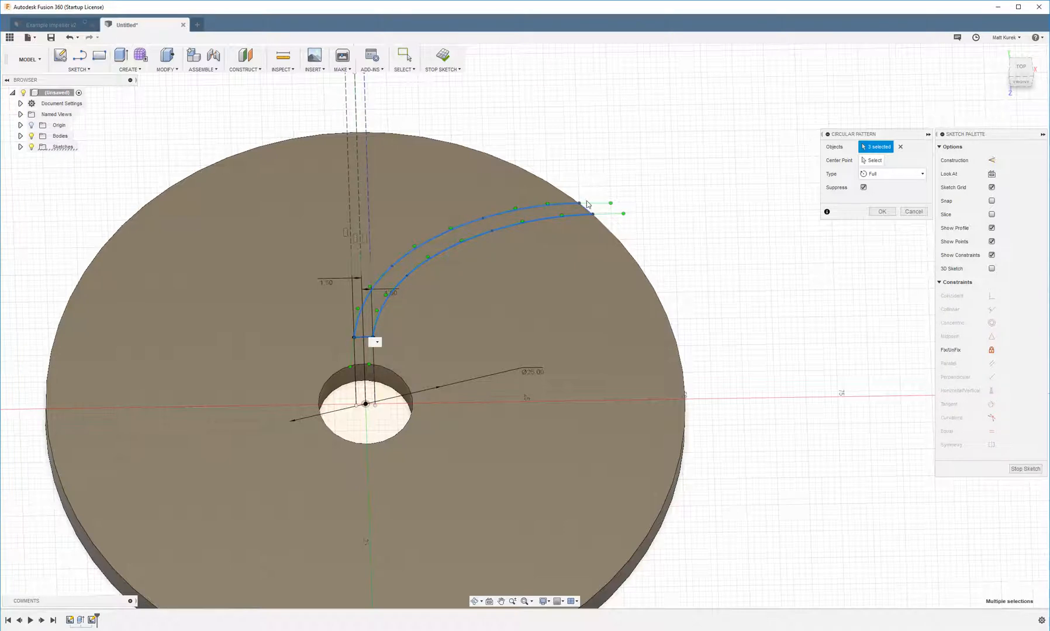
click(585, 205)
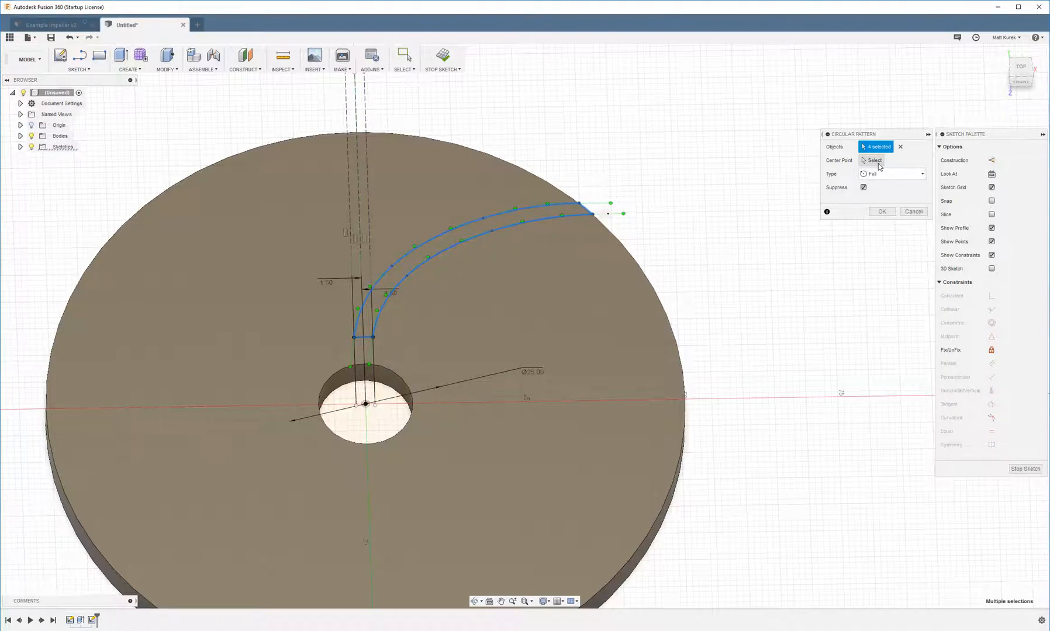
click(366, 403)
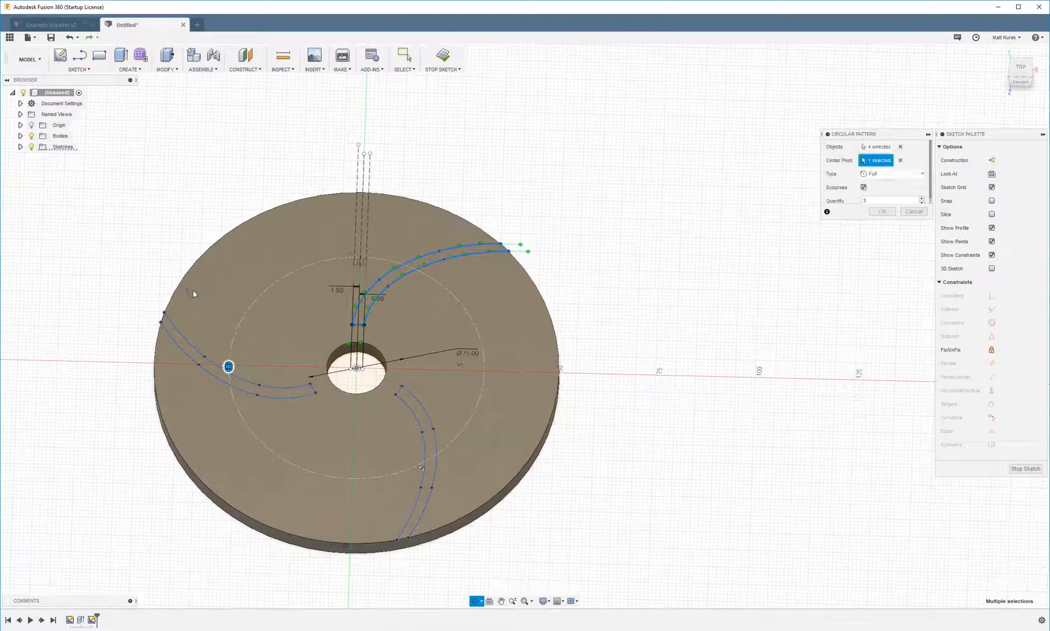
text(4)
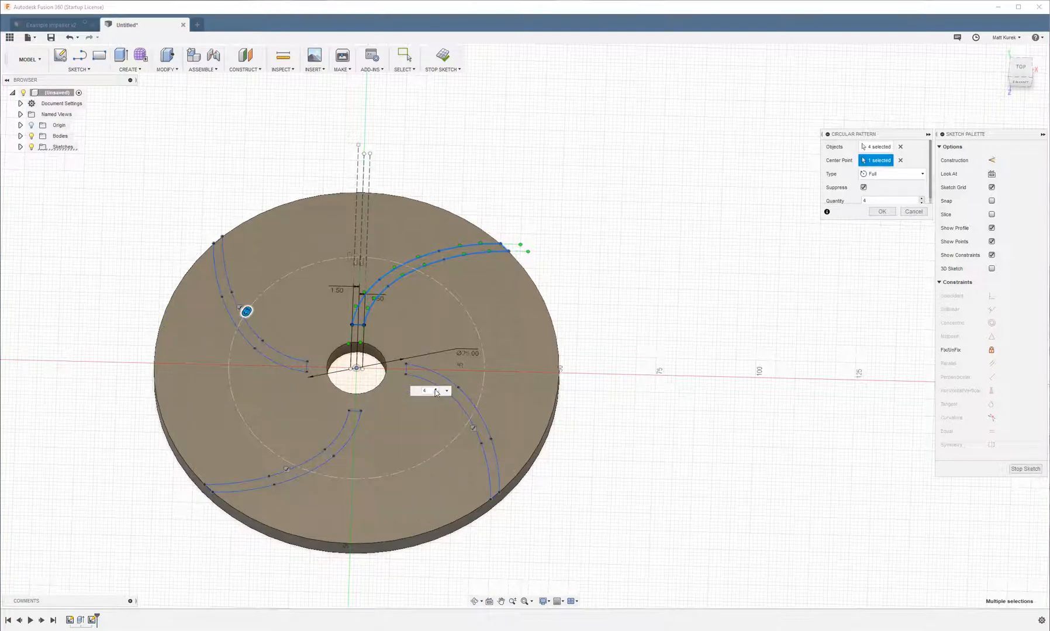
text(7)
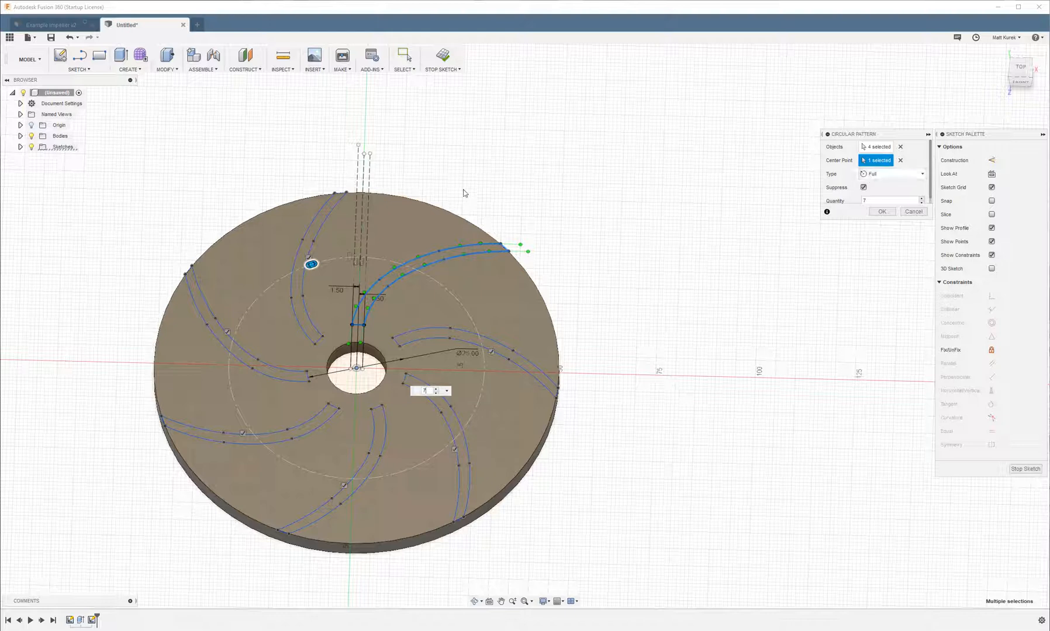
mouse_move(378, 307)
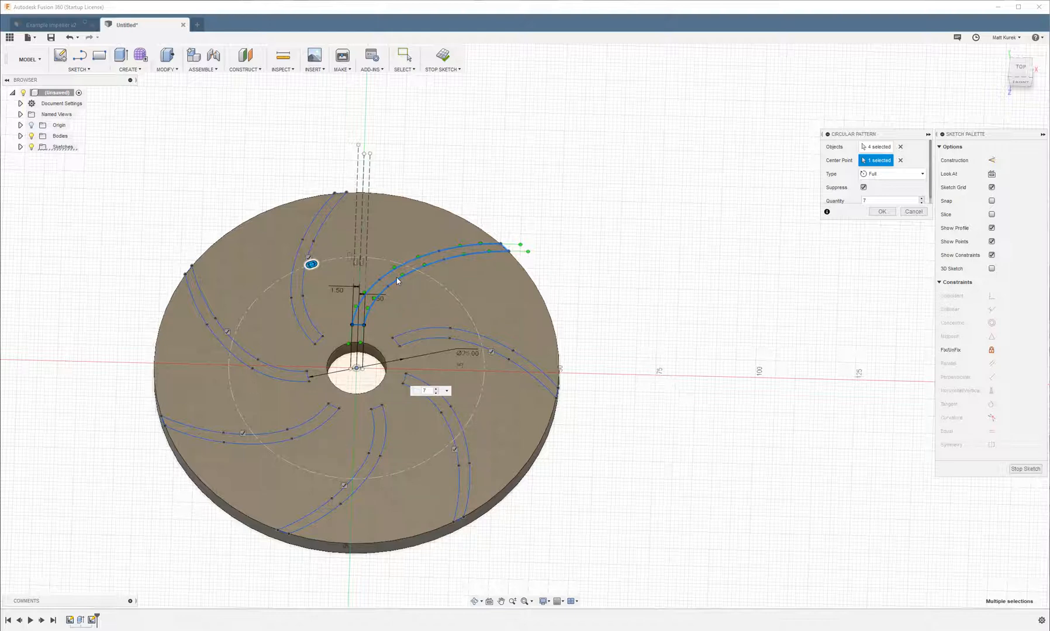
- Try an angle-type pattern (10, 20, 35), revert to Full and apply the seven-copy pattern
click(920, 173)
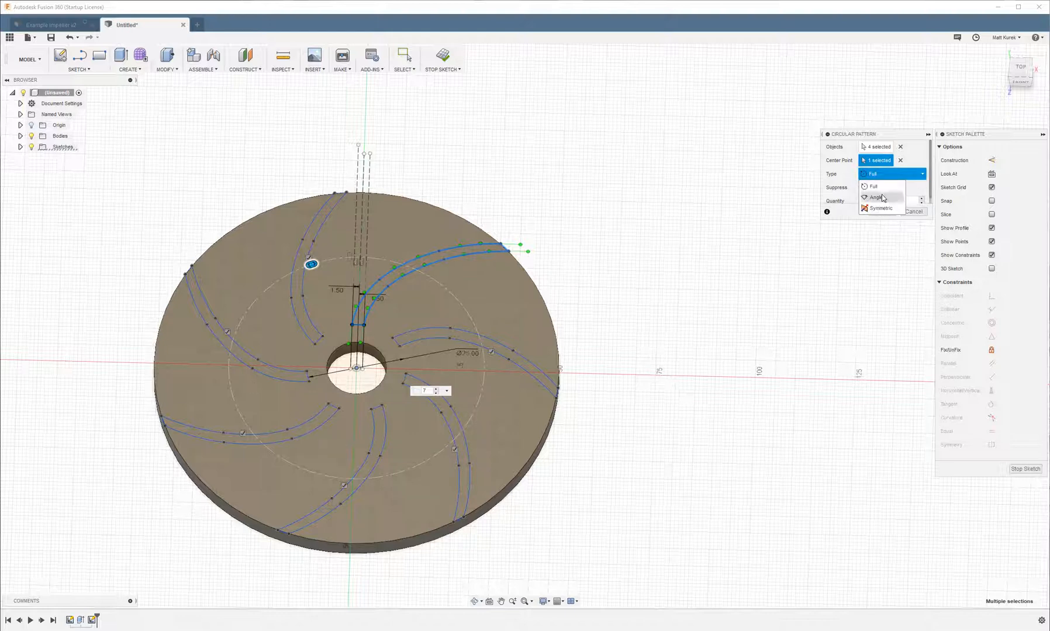
click(875, 198)
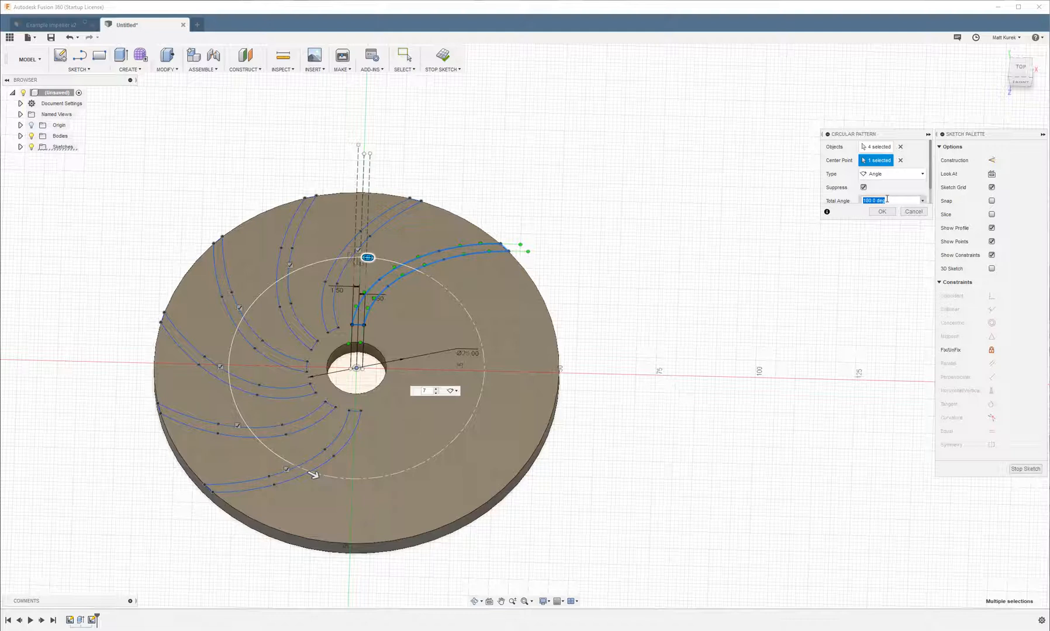
text(10)
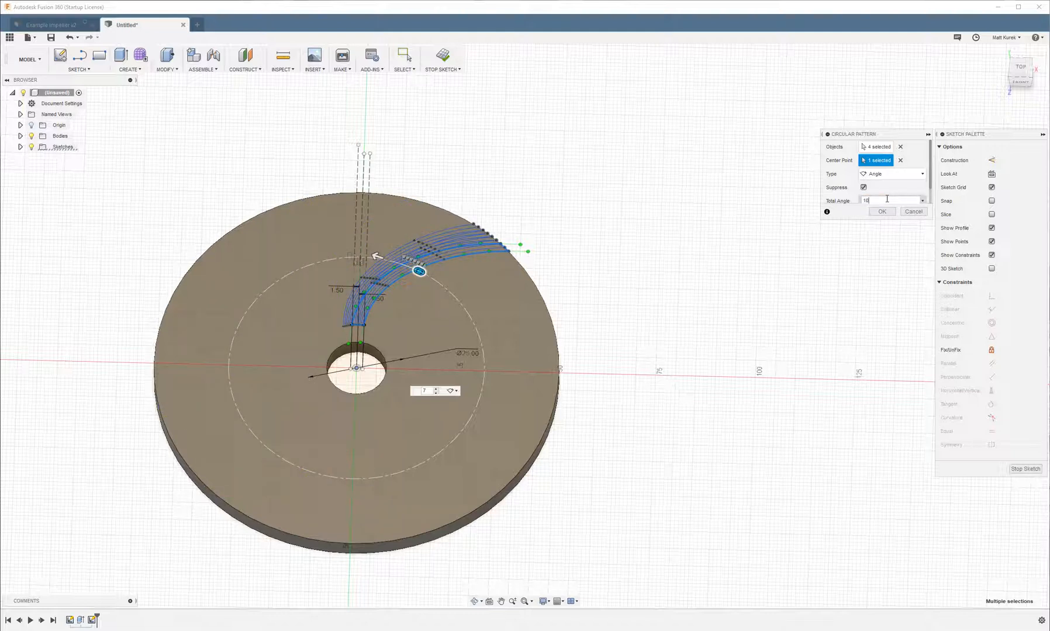
text(20)
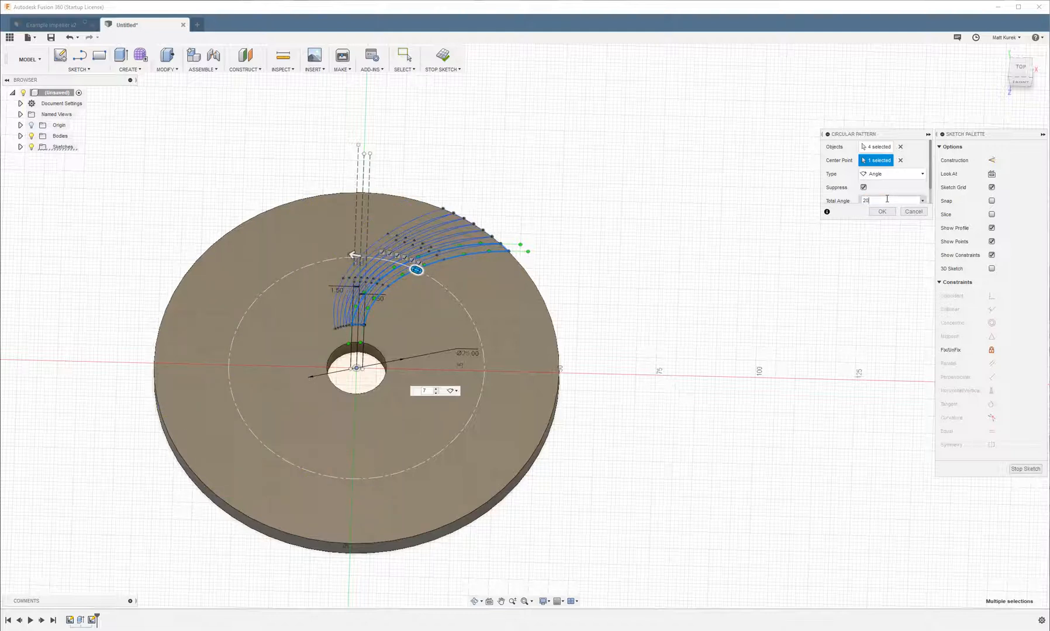
triple_click(890, 200)
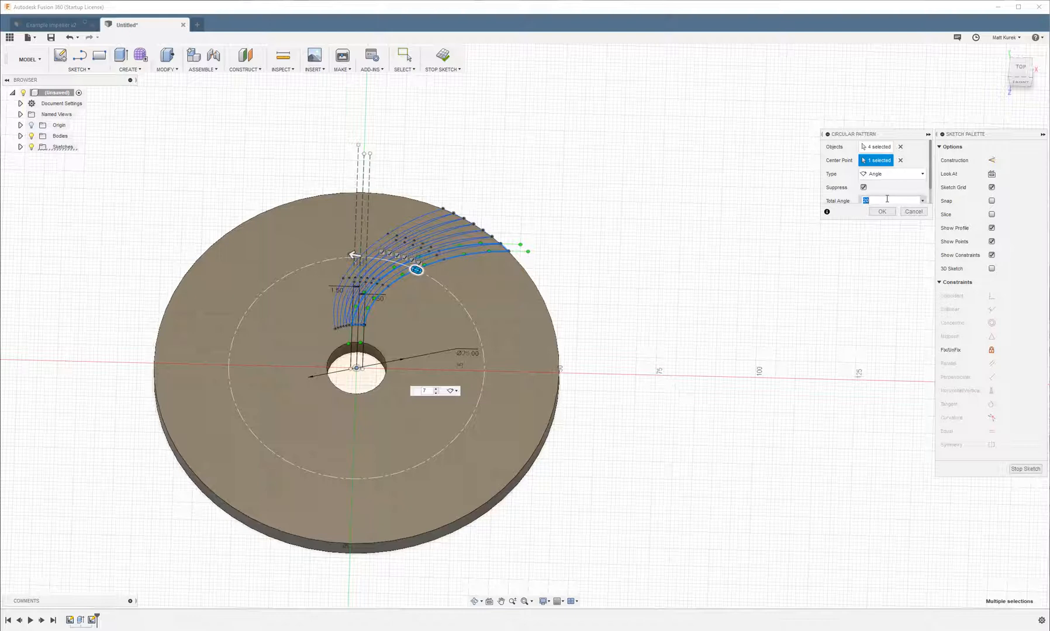
text(35)
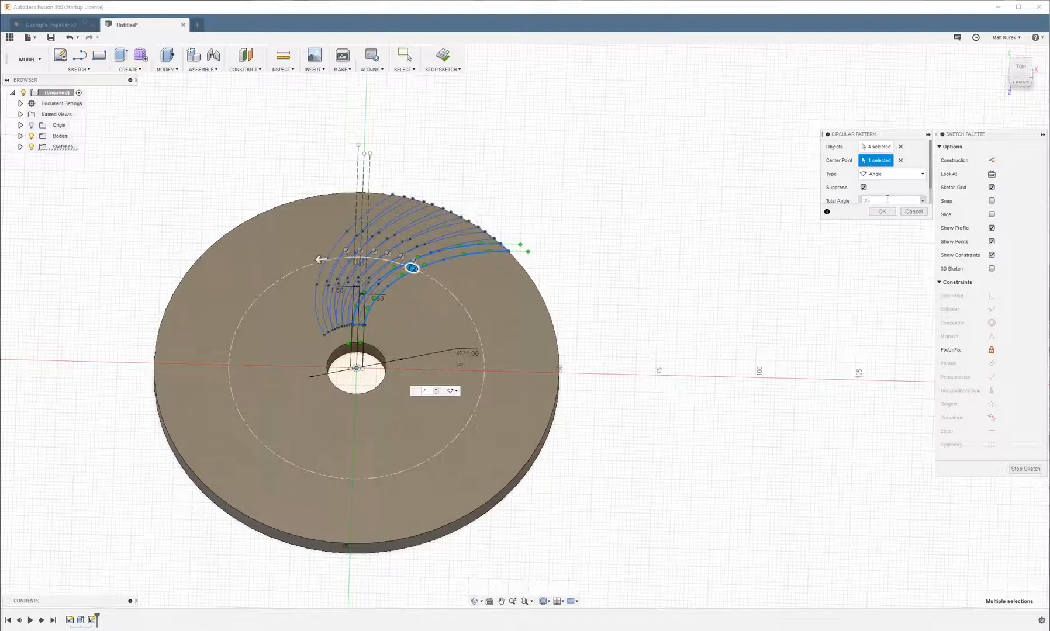
click(891, 173)
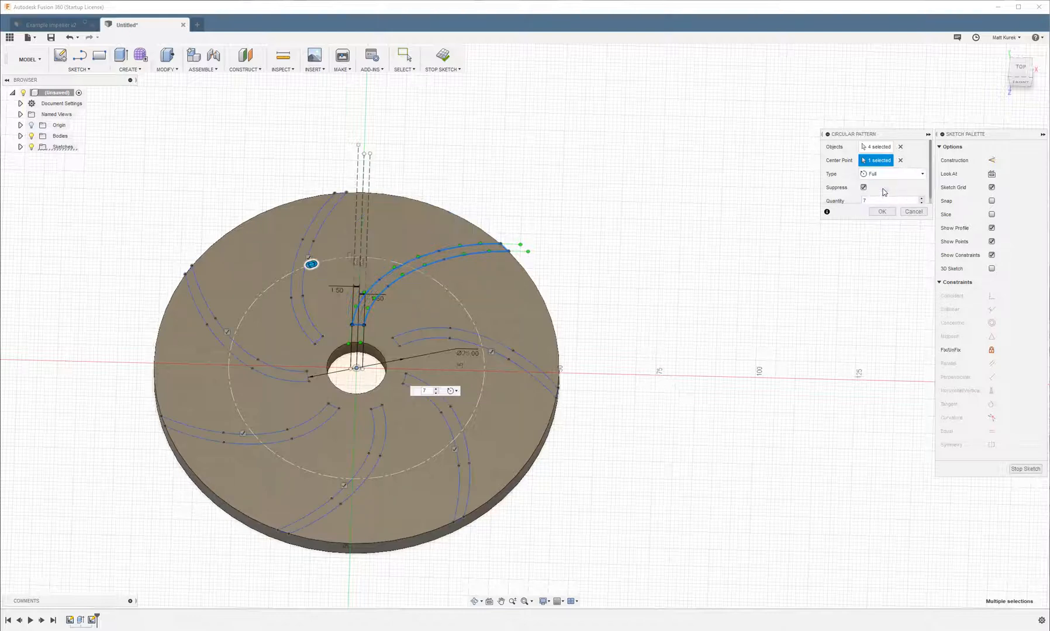
mouse_move(623, 356)
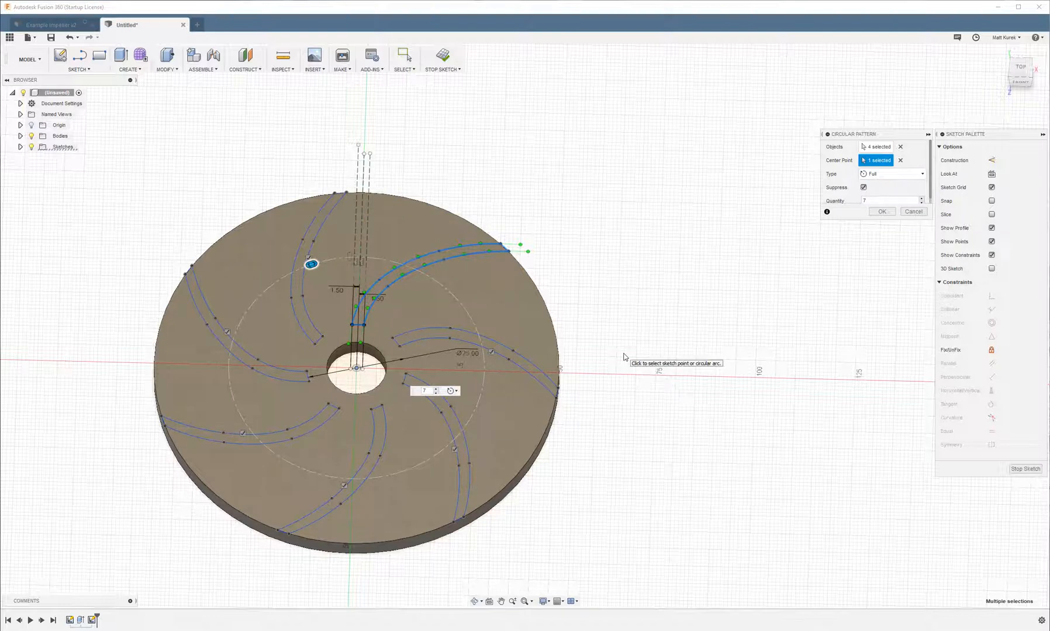
mouse_move(505, 277)
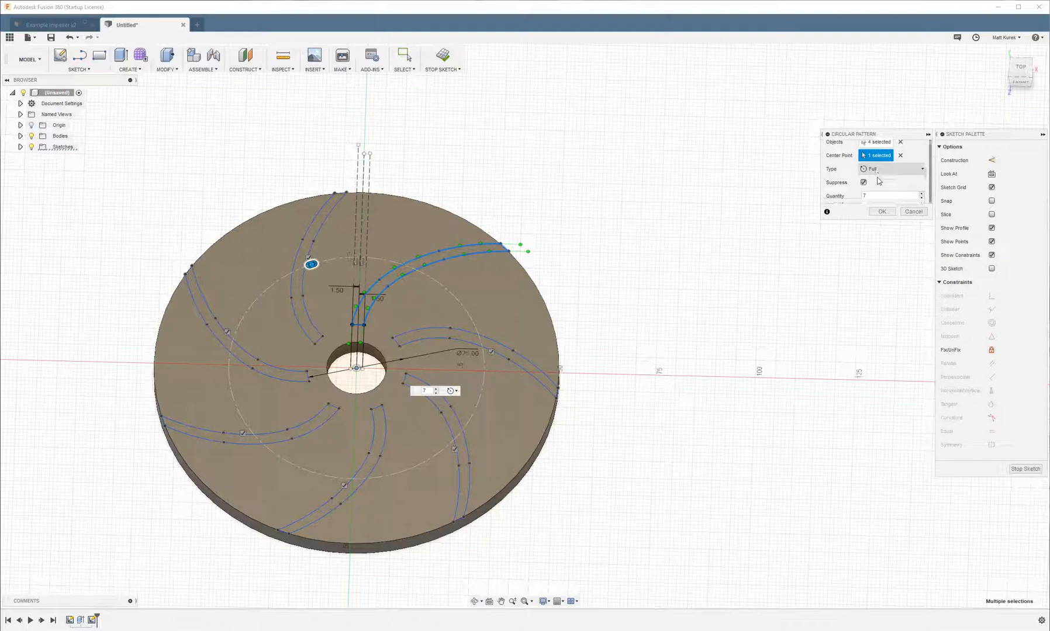
click(882, 211)
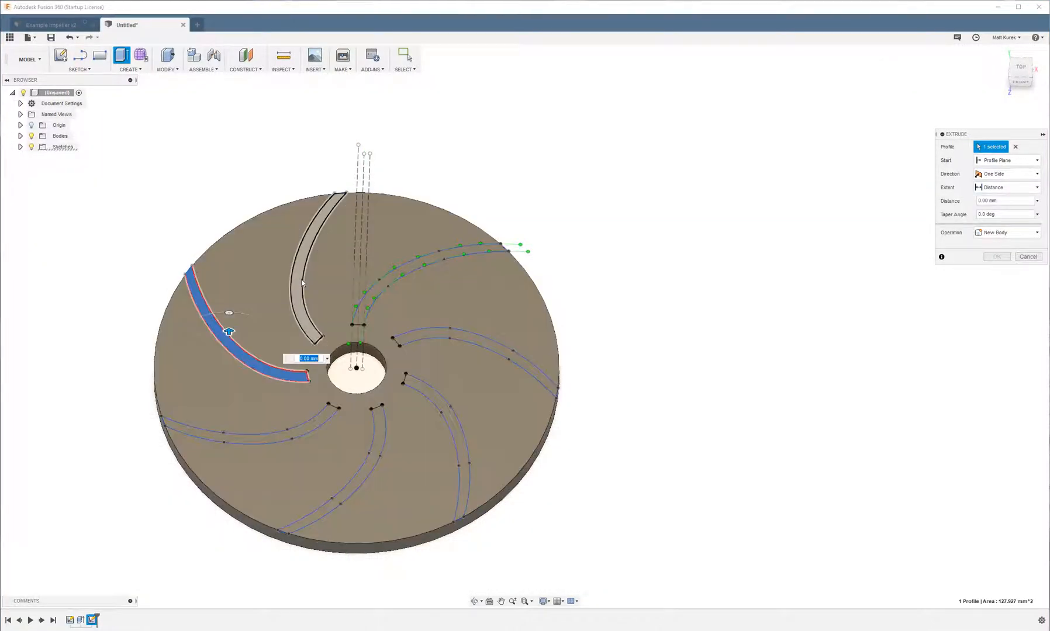
- Extrude all seven vane profiles 20 mm with Join into solid blades on the disc
click(481, 341)
text(25)
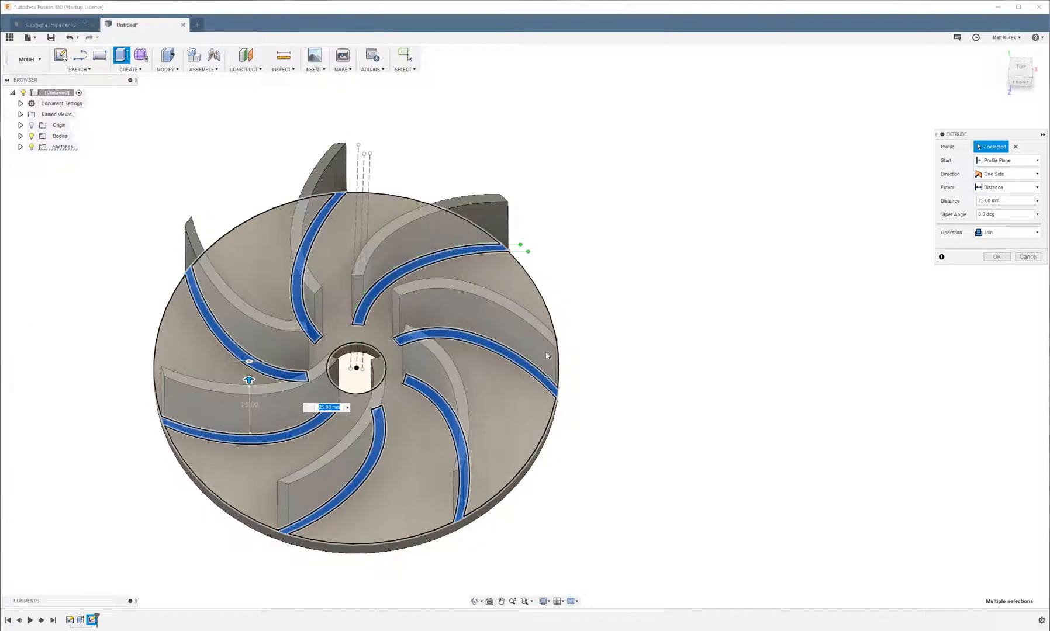
click(1027, 256)
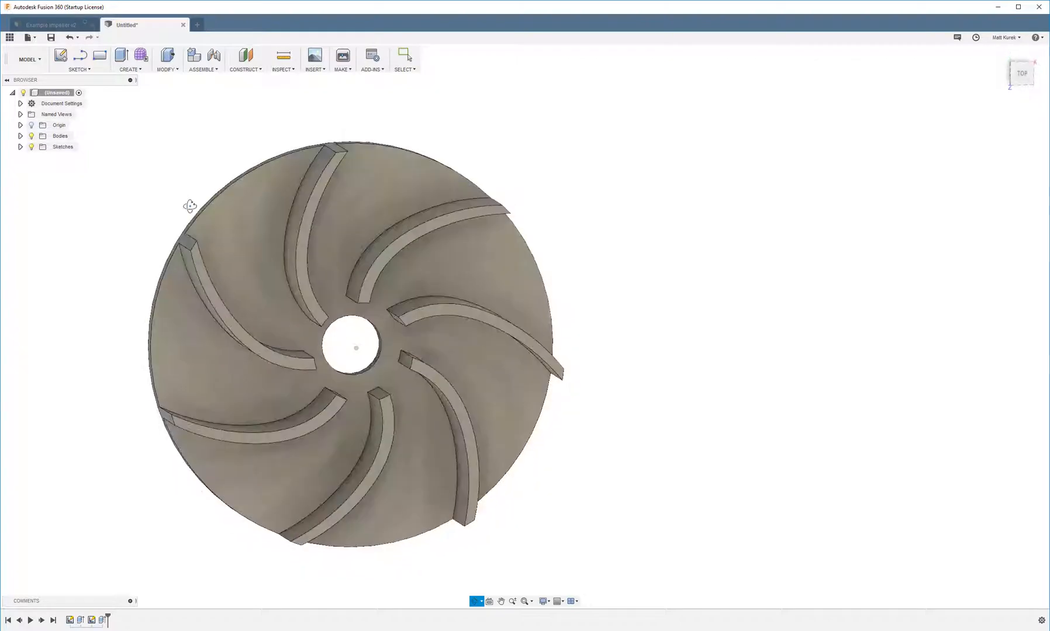